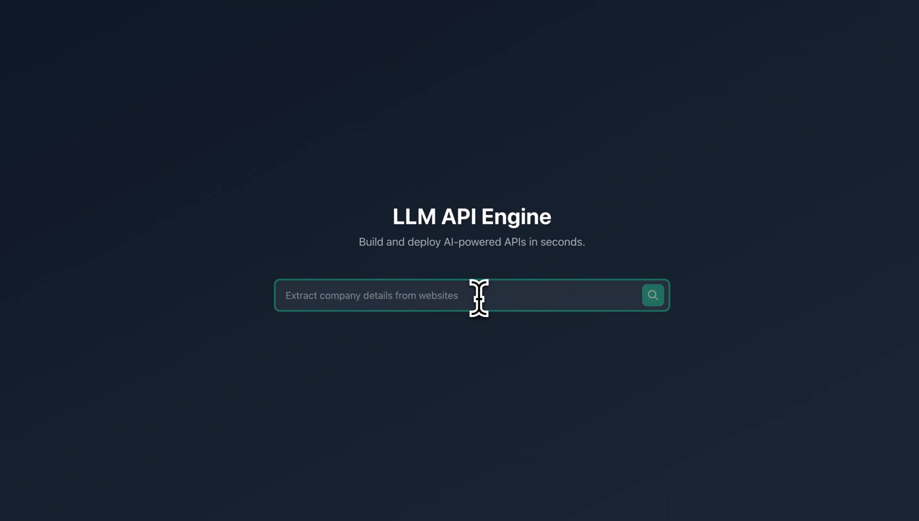
# Enter 'NVIDIA Market Cap, Trading Price, Trading Volume' as the API description.
pyautogui.write('NVIDIA')
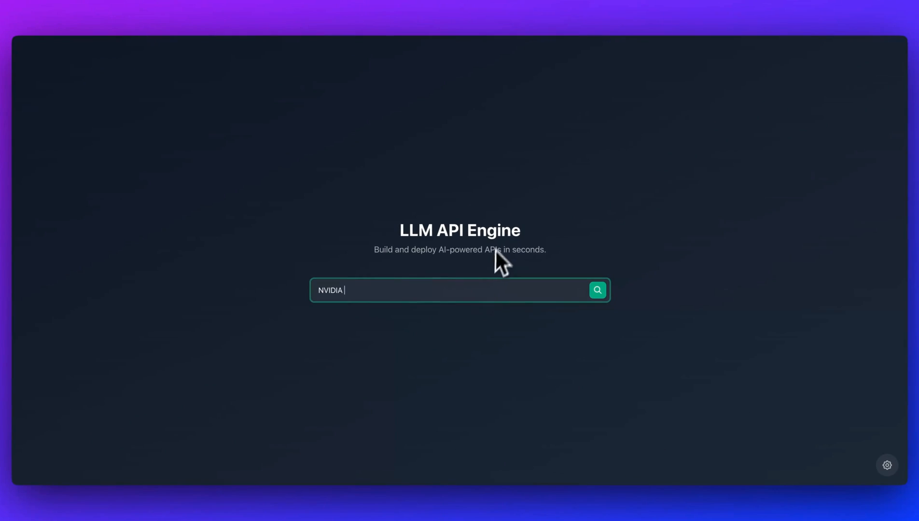
pyautogui.moveTo(515, 223)
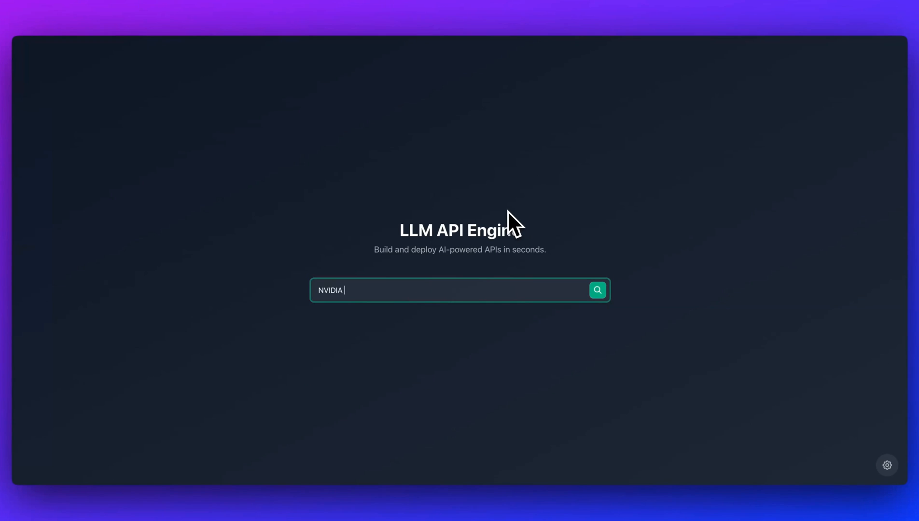
pyautogui.write('Market,')
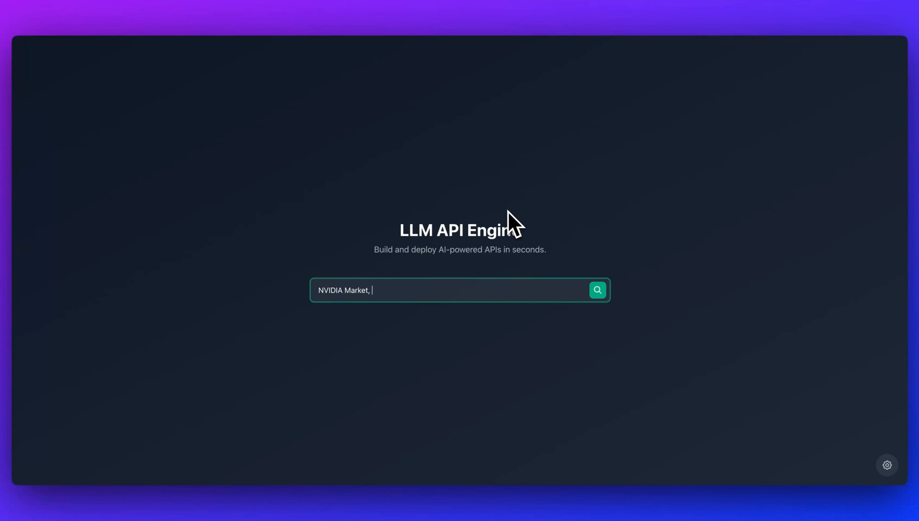
pyautogui.write('Cap')
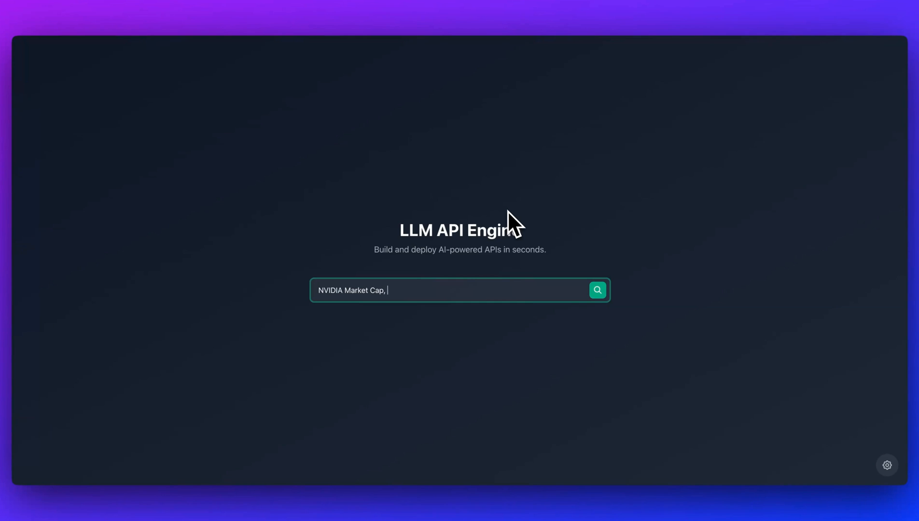
pyautogui.write('Trading Price, T')
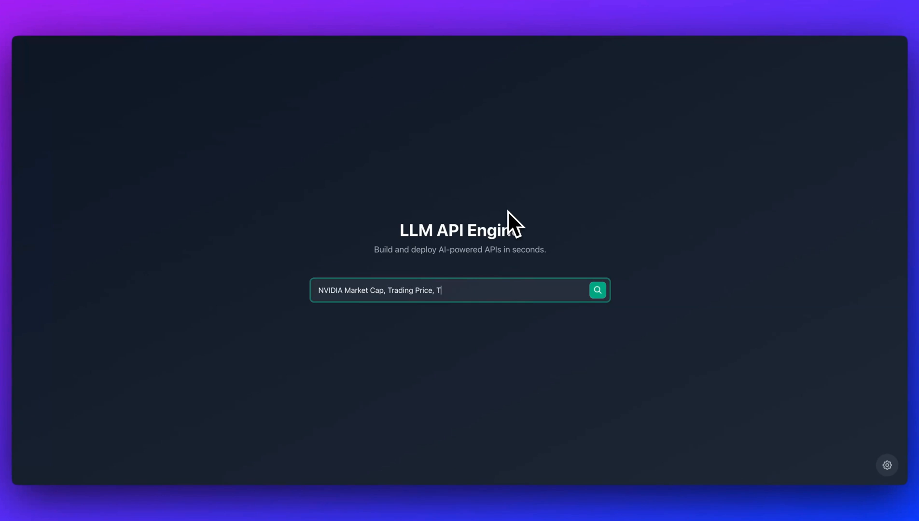
pyautogui.write('rading Volume')
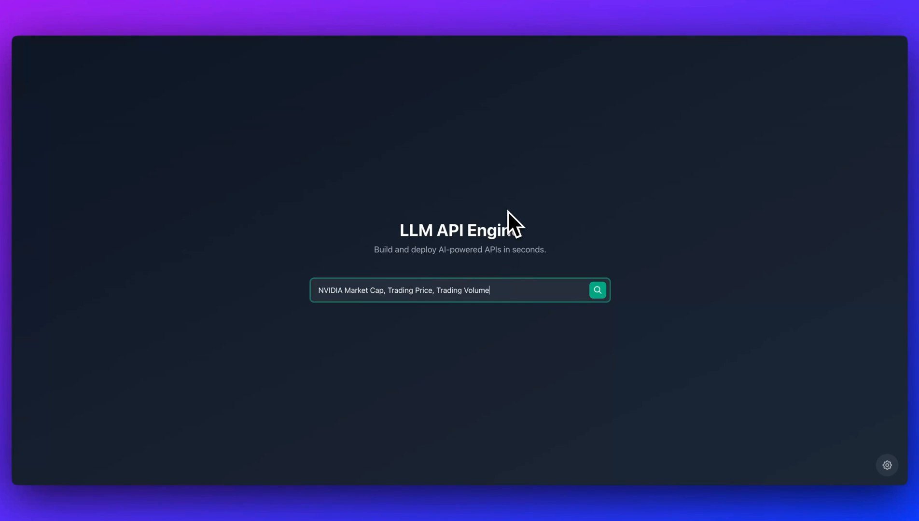
# Generate the schema and add Trading_Price to its required fields.
pyautogui.click(597, 290)
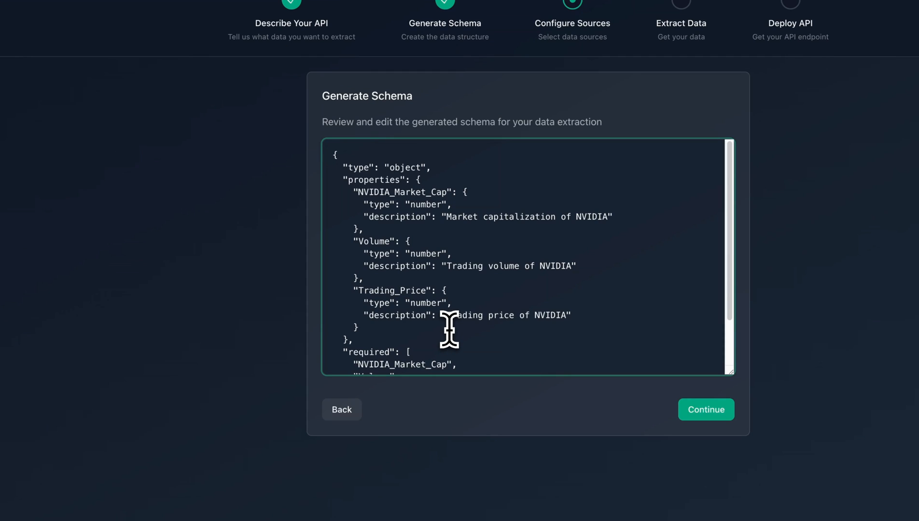
pyautogui.scroll(-3)
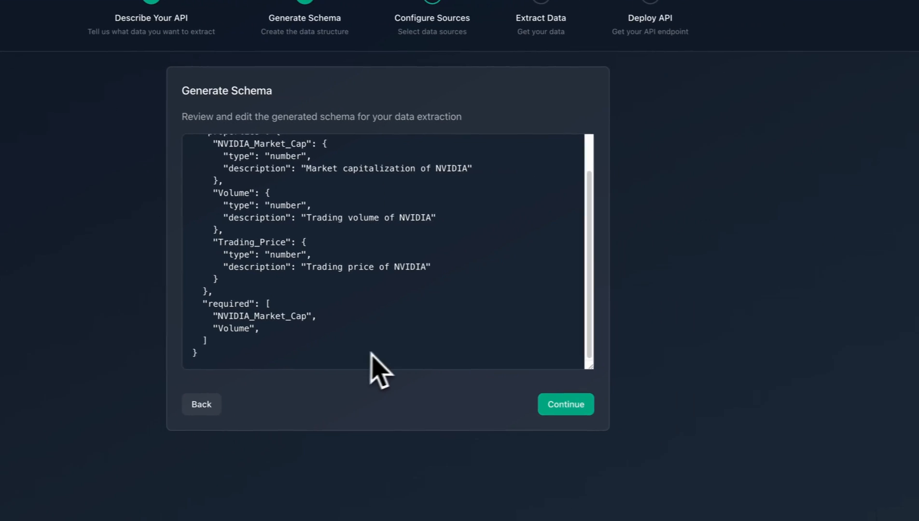
pyautogui.click(565, 404)
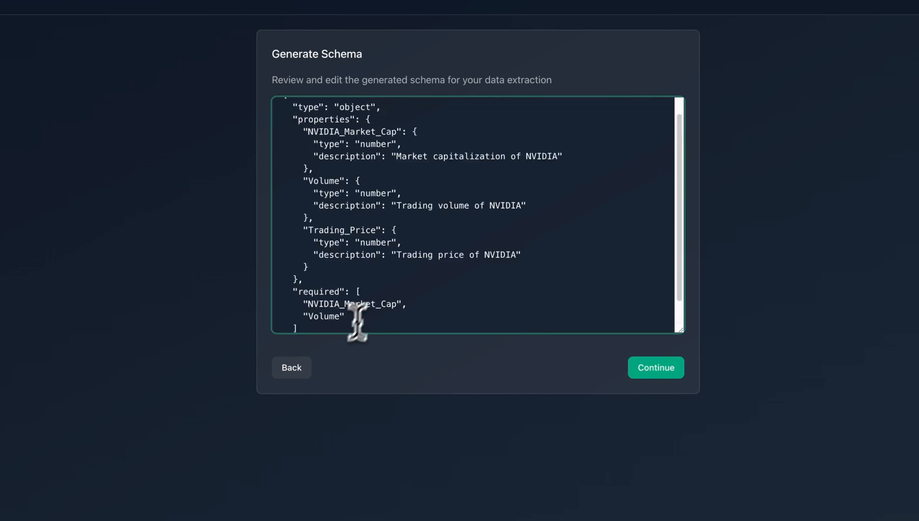
# Accept the edited schema and continue to the NVIDIA source list.
pyautogui.click(655, 368)
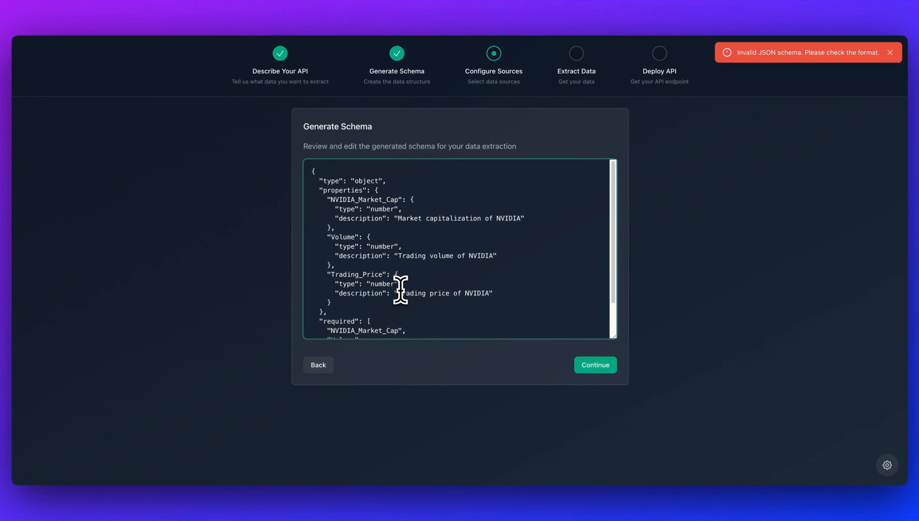
pyautogui.scroll(-3)
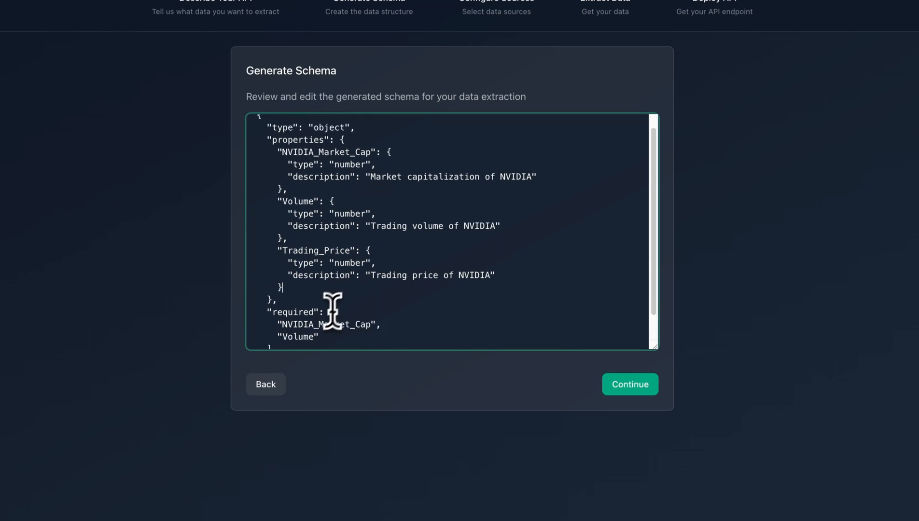
pyautogui.scroll(-3)
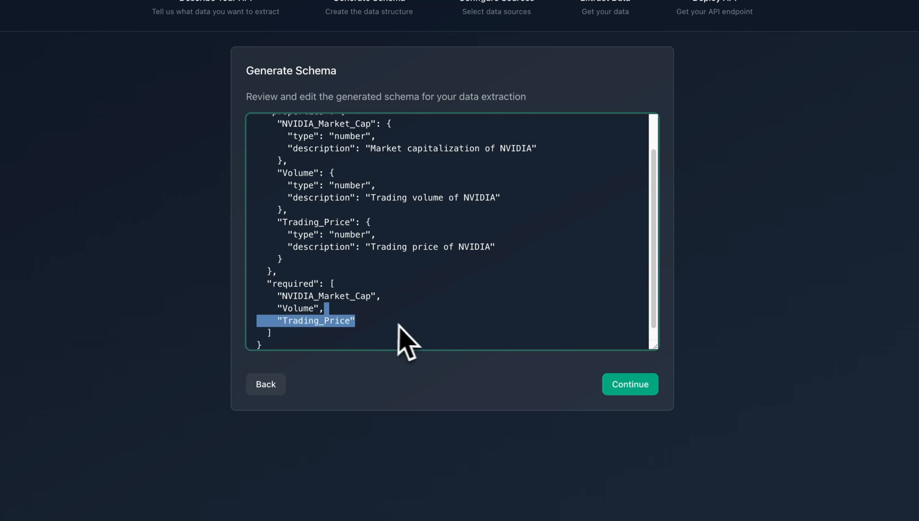
pyautogui.click(629, 385)
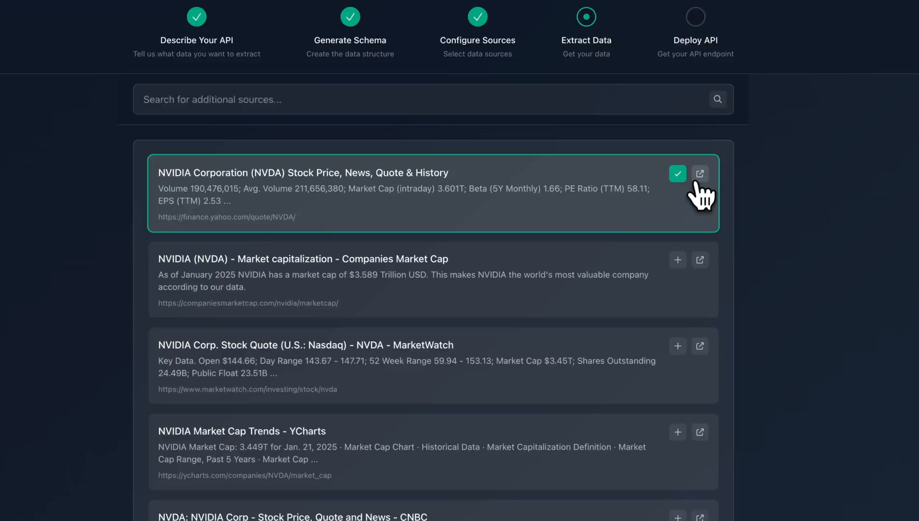
# Add the Yahoo Finance, Companies Market Cap and MarketWatch pages as sources, then extract data.
pyautogui.click(700, 174)
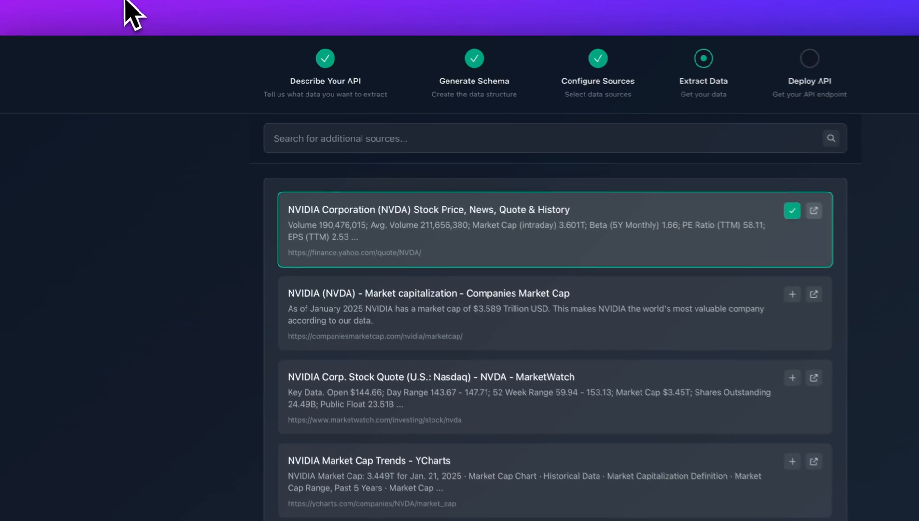
pyautogui.scroll(-3)
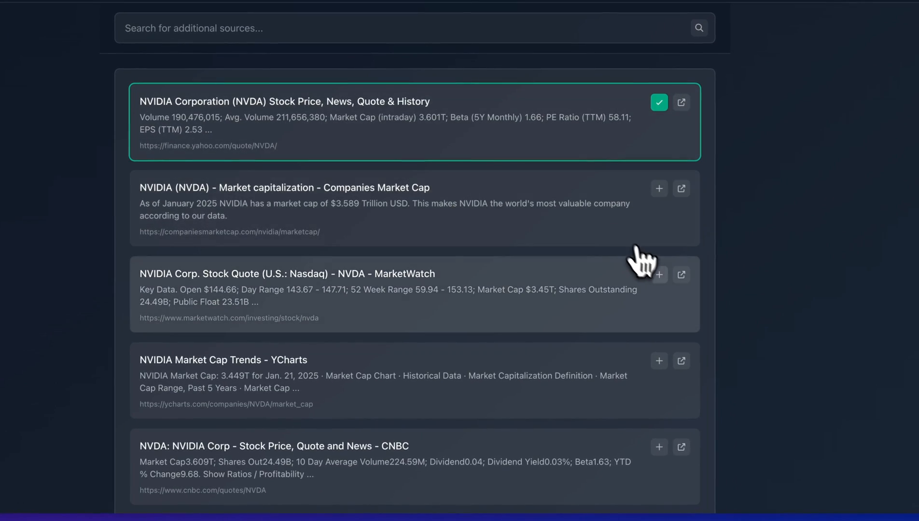
pyautogui.click(659, 274)
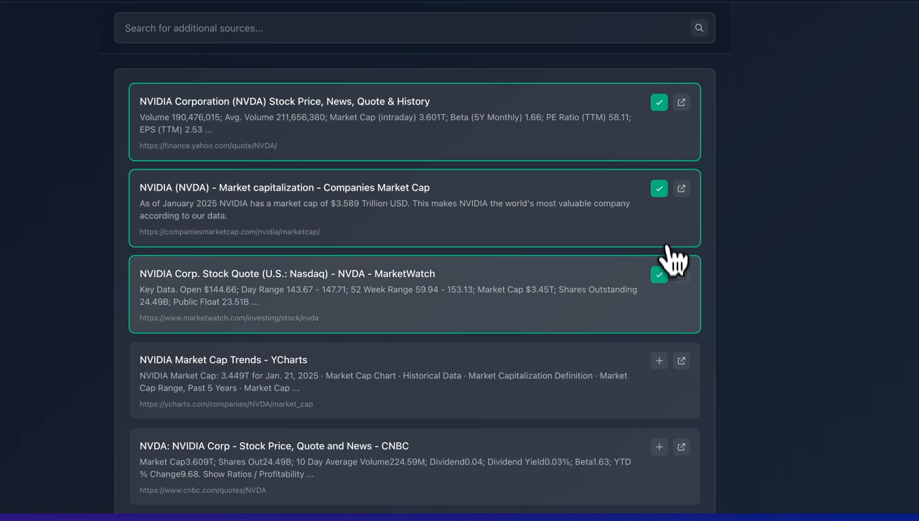
pyautogui.scroll(-3)
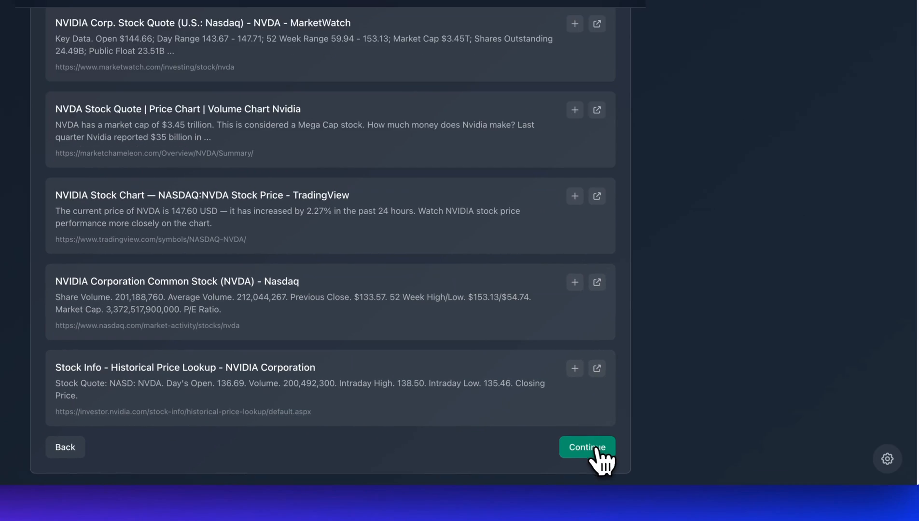
pyautogui.click(587, 448)
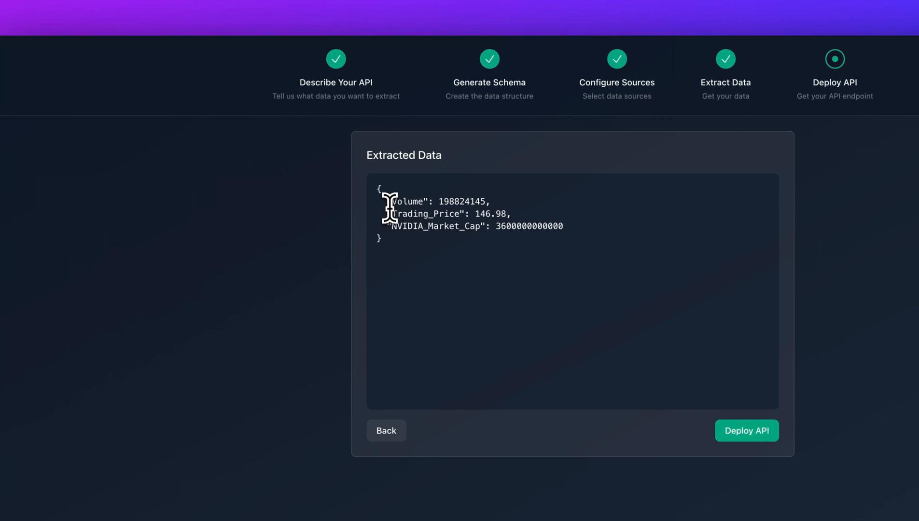
pyautogui.moveTo(469, 255)
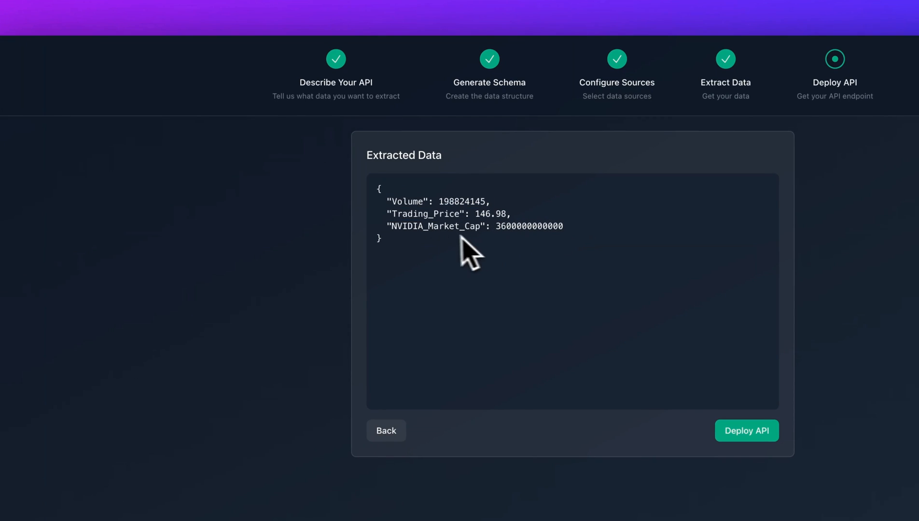
pyautogui.moveTo(367, 122)
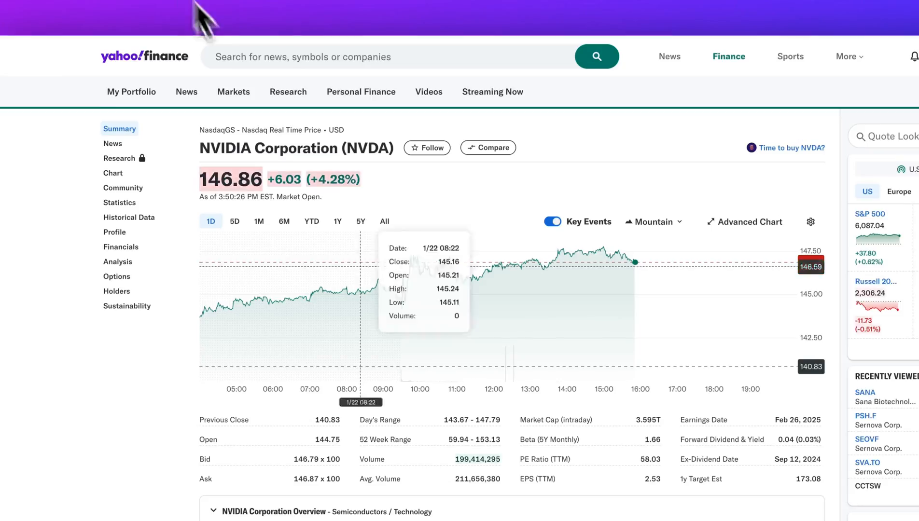
# Scroll Yahoo Finance's NVDA quote page down to the summary statistics.
pyautogui.scroll(-3)
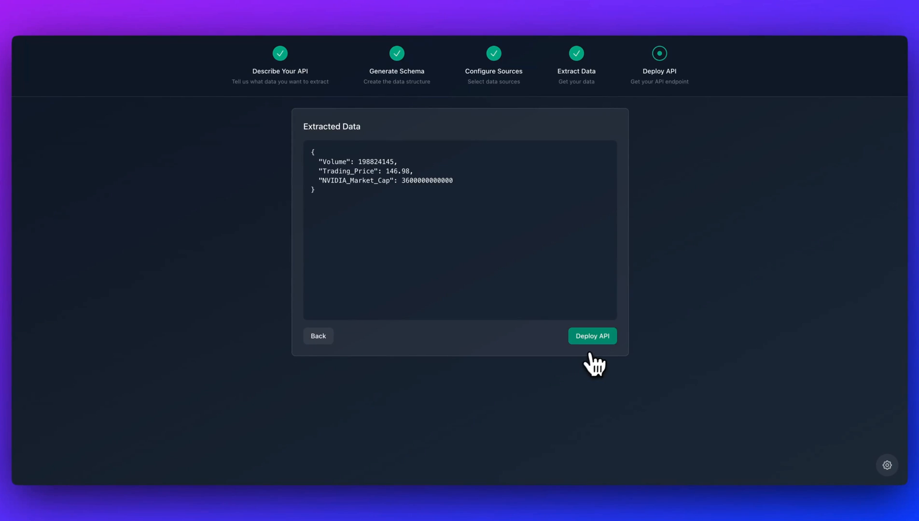
# Deploy the extracted NVIDIA data as an API at the 'nvidia' path.
pyautogui.click(592, 336)
pyautogui.write('nv')
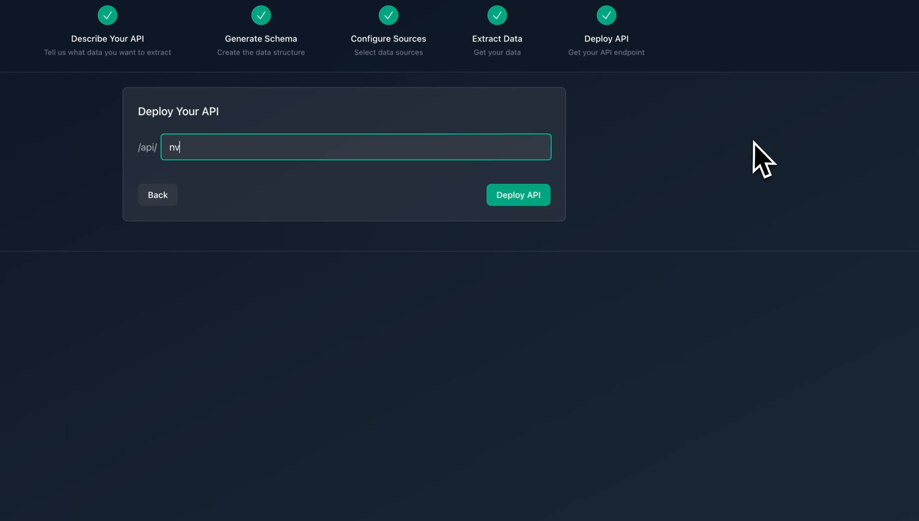
pyautogui.click(518, 195)
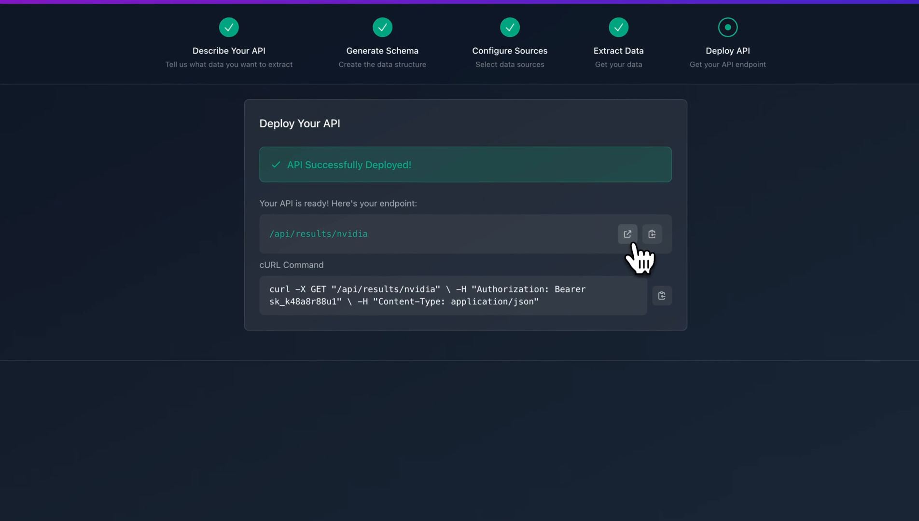
# Open the live /api/results/nvidia endpoint, then the Update Schedule settings.
pyautogui.click(627, 233)
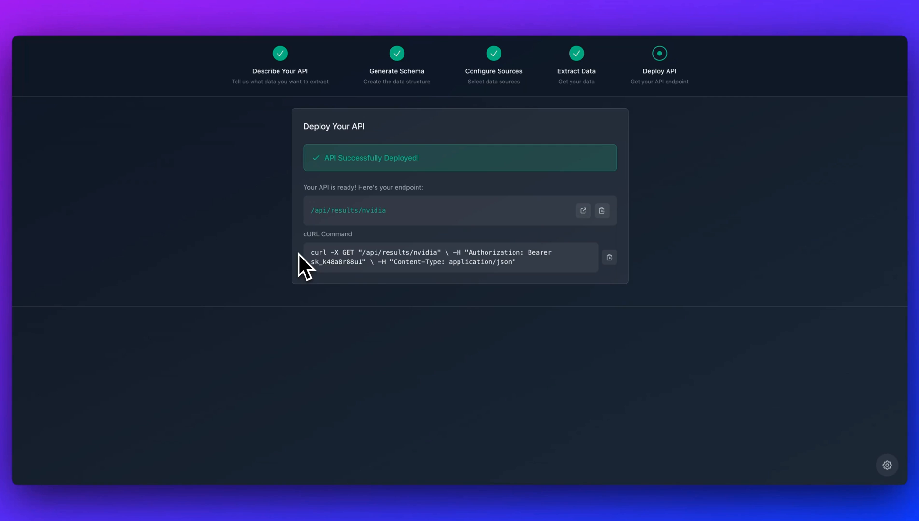
pyautogui.moveTo(309, 270)
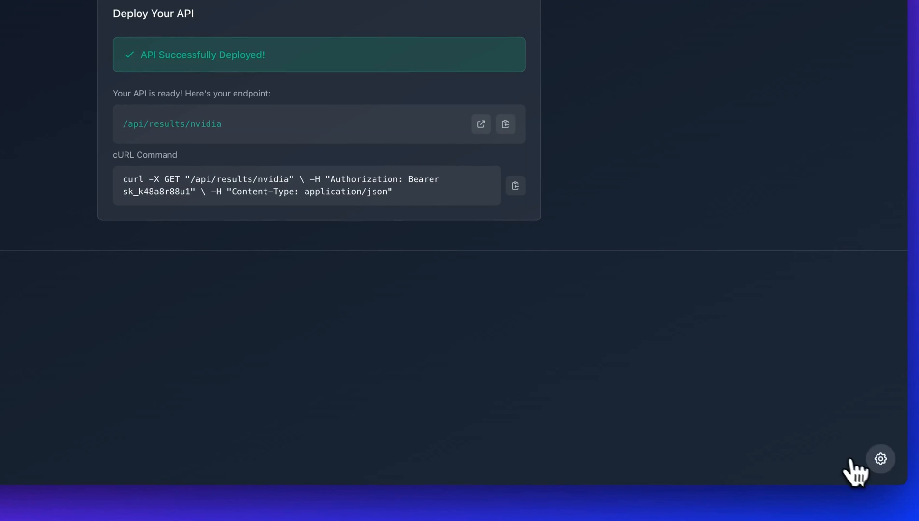
pyautogui.click(880, 459)
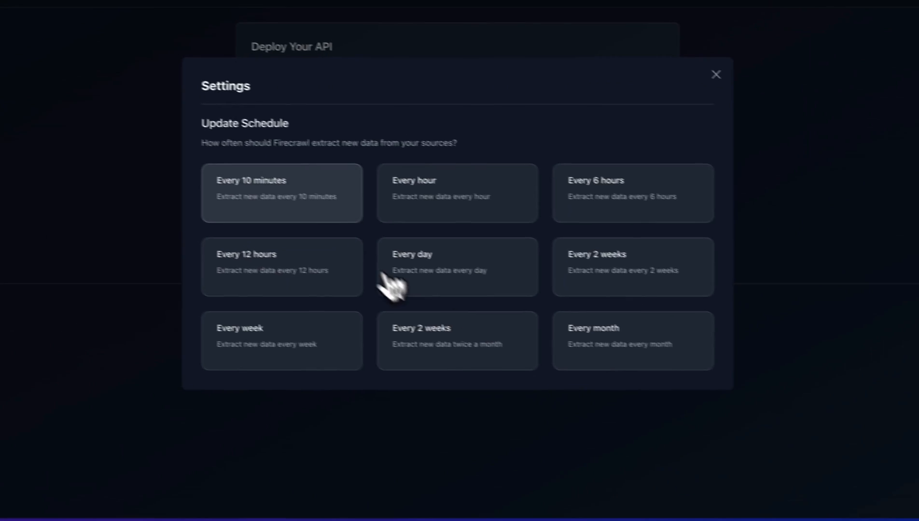
pyautogui.click(281, 193)
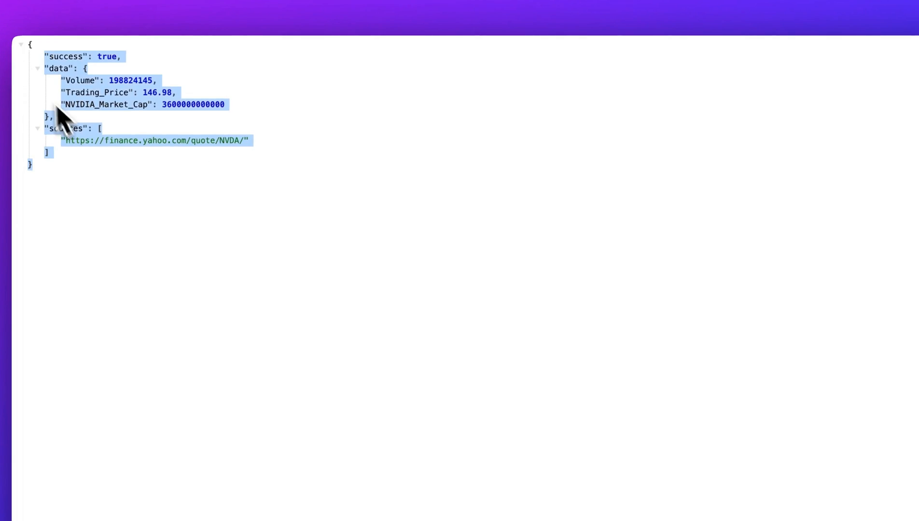
# Clear the selection over the nvidia endpoint's JSON response.
pyautogui.click(115, 221)
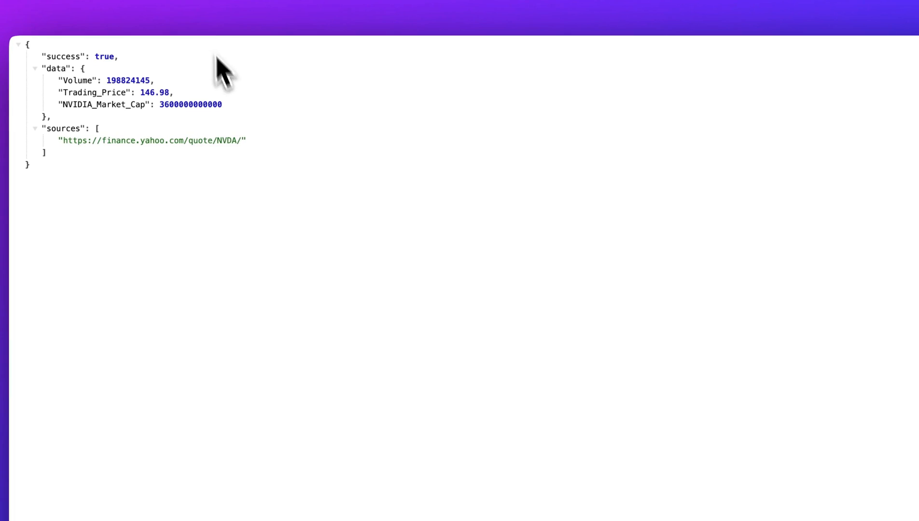
pyautogui.moveTo(325, 214)
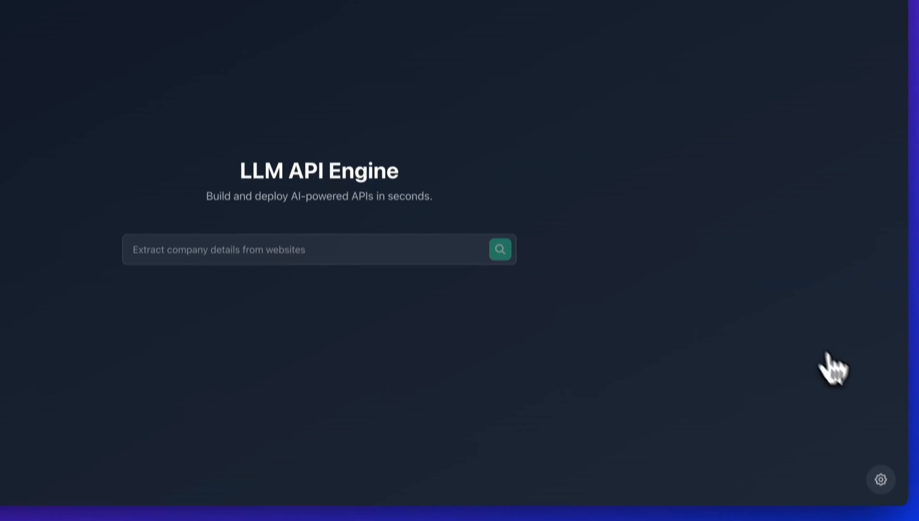
pyautogui.click(880, 479)
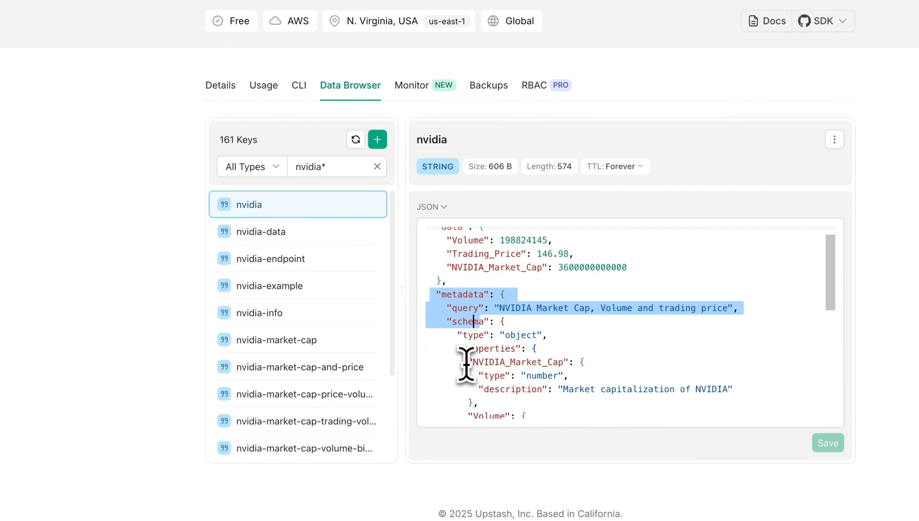
# Scroll through the nvidia key's JSON value in the Upstash Data Browser.
pyautogui.scroll(-3)
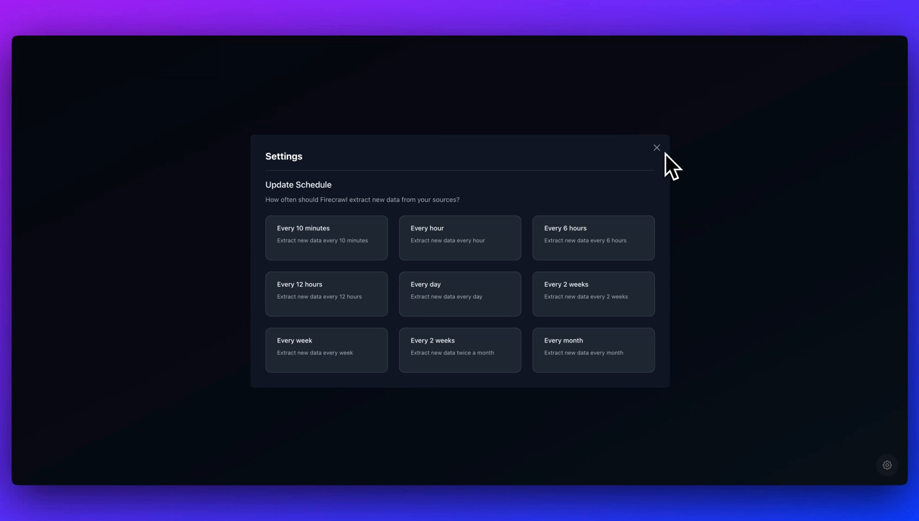
pyautogui.moveTo(327, 238)
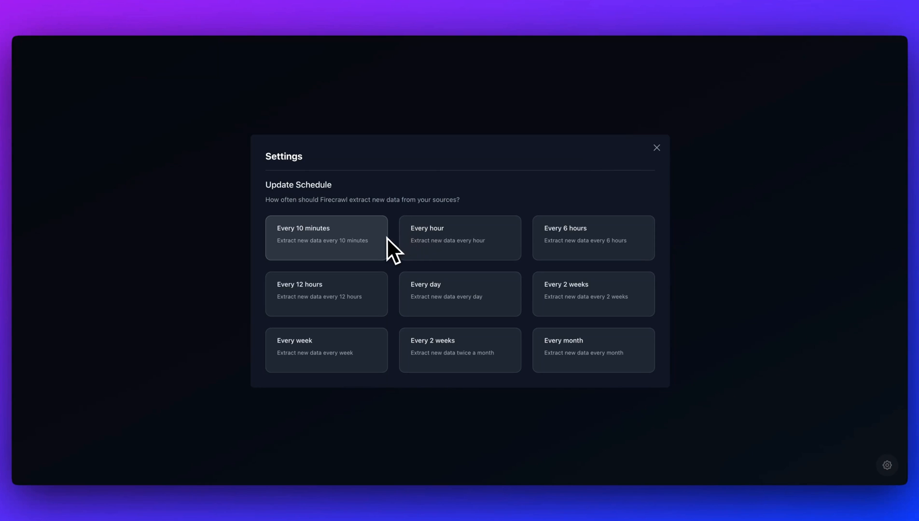
pyautogui.moveTo(392, 255)
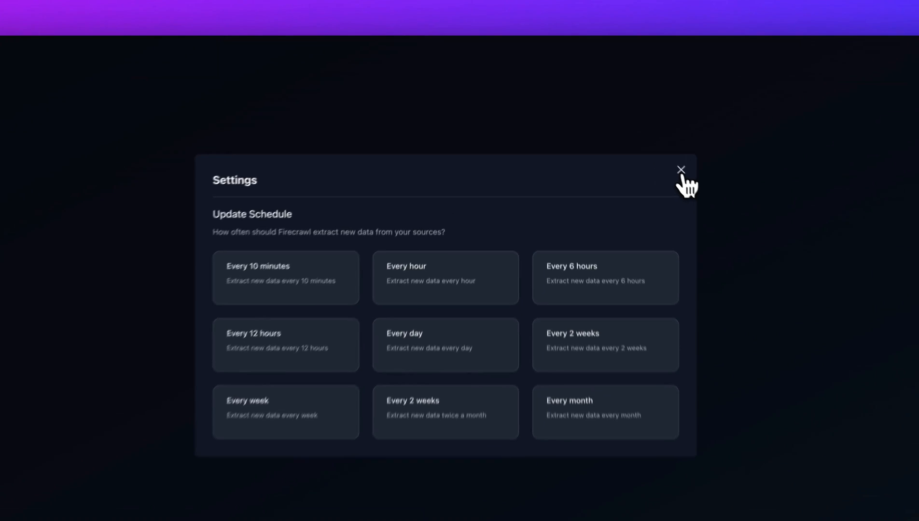
# Close the Update Schedule settings dialog with its X.
pyautogui.click(681, 170)
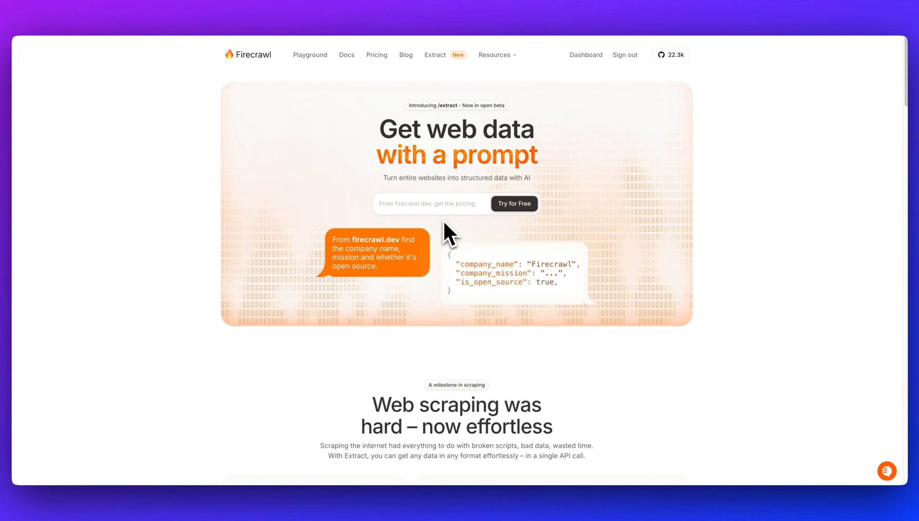
# Scroll down the Firecrawl Extract page, then return to LLM API Engine.
pyautogui.scroll(-3)
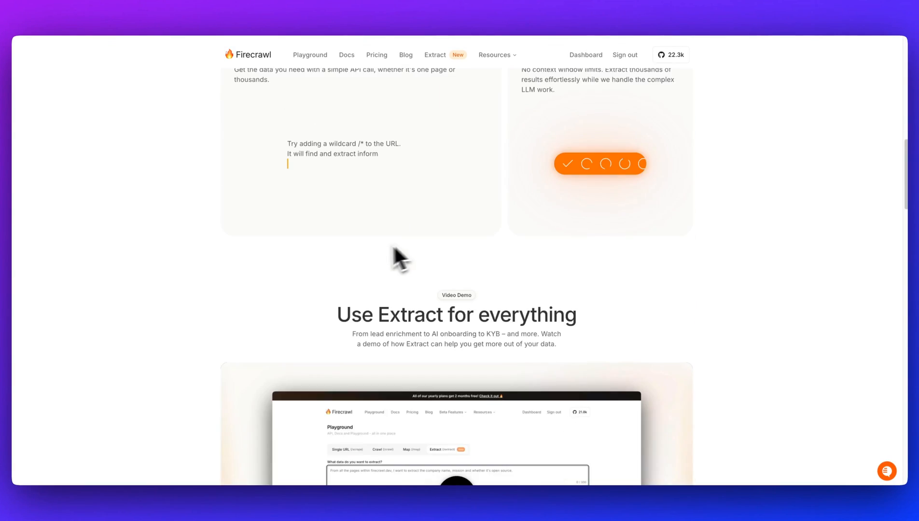
pyautogui.click(377, 54)
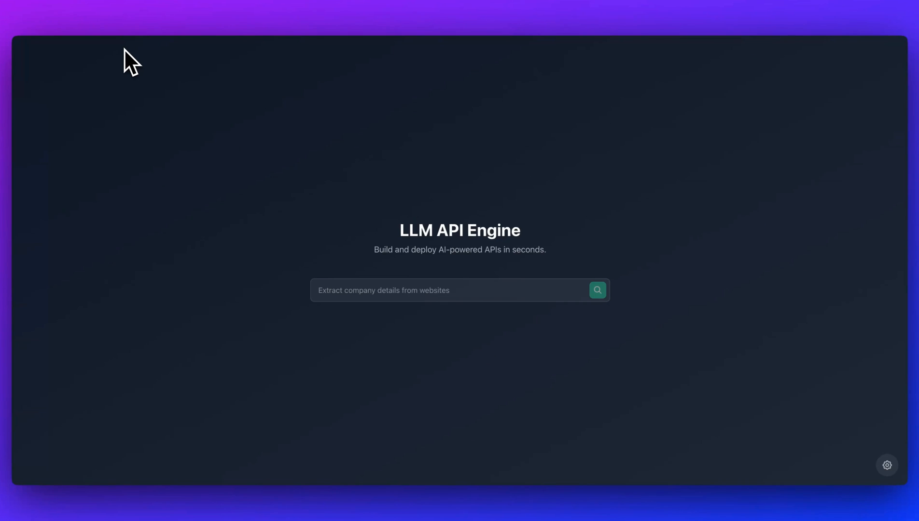
pyautogui.moveTo(637, 350)
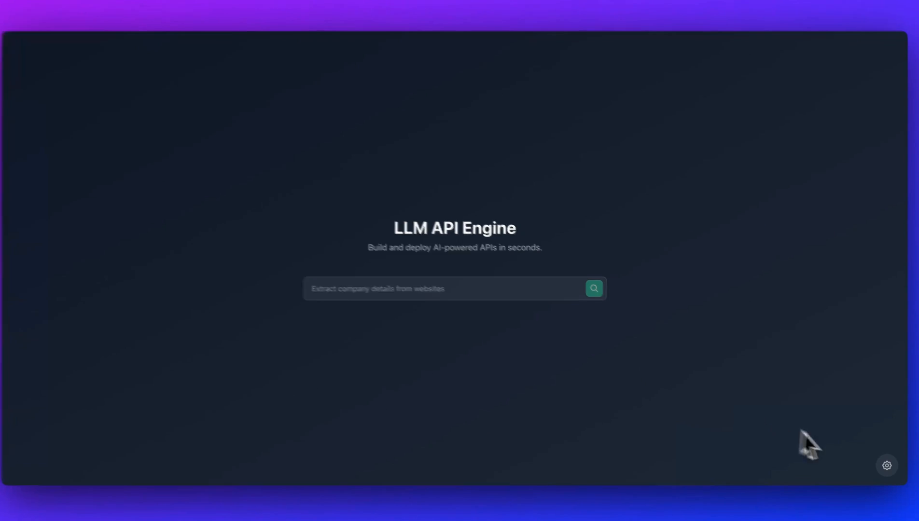
# Advance past the Hacker News top-story extracted data to the Deploy Your API form.
pyautogui.click(886, 466)
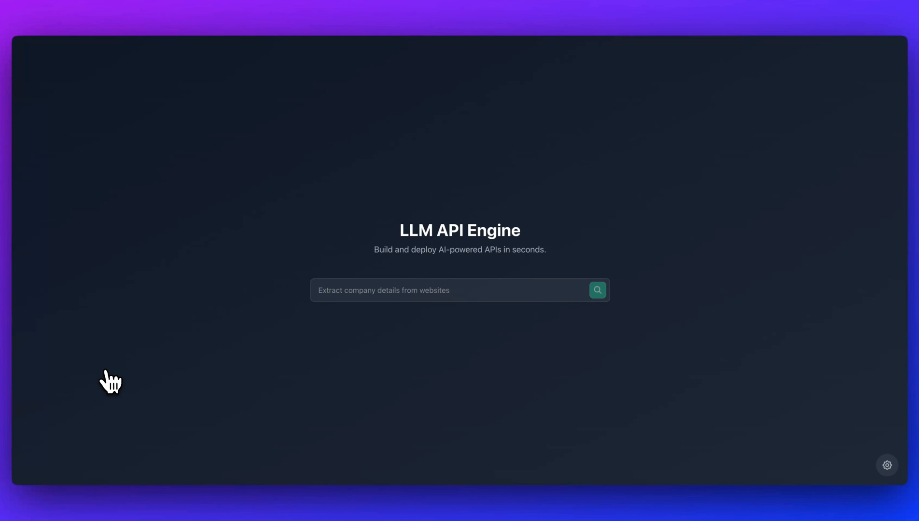
pyautogui.moveTo(551, 427)
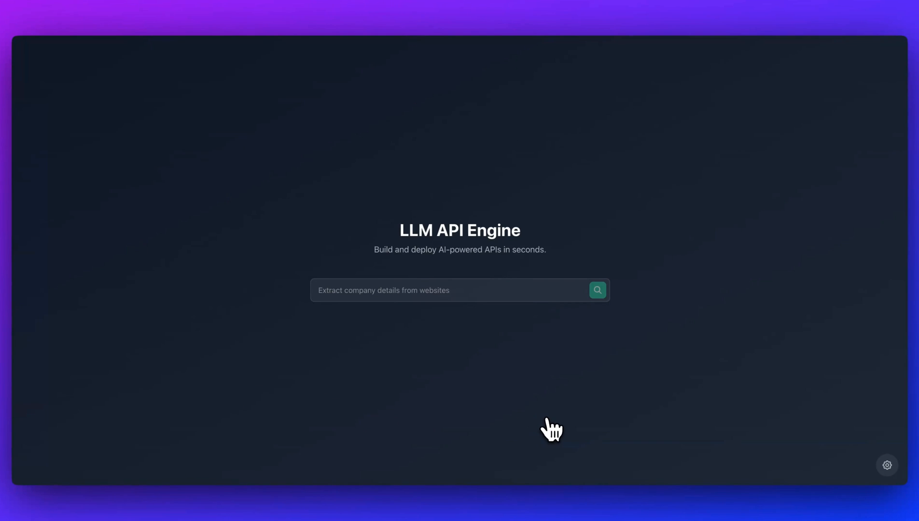
pyautogui.moveTo(554, 428)
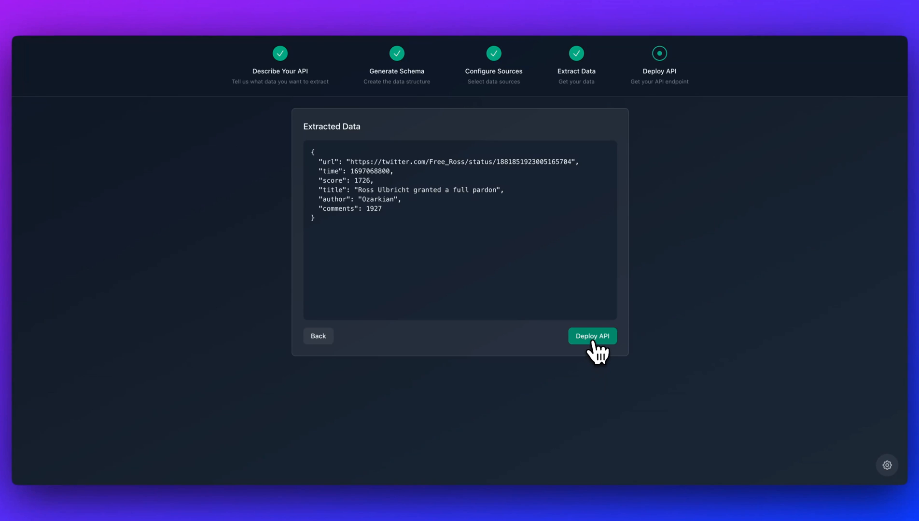
pyautogui.click(591, 336)
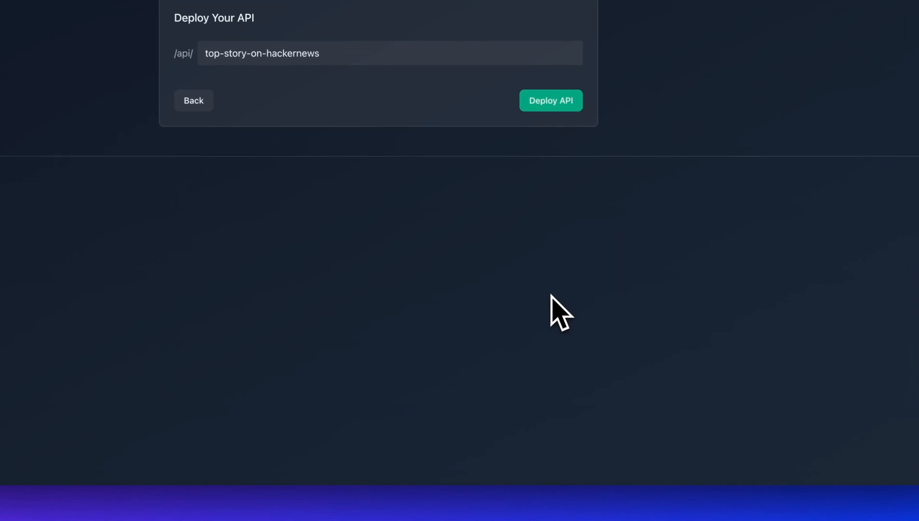